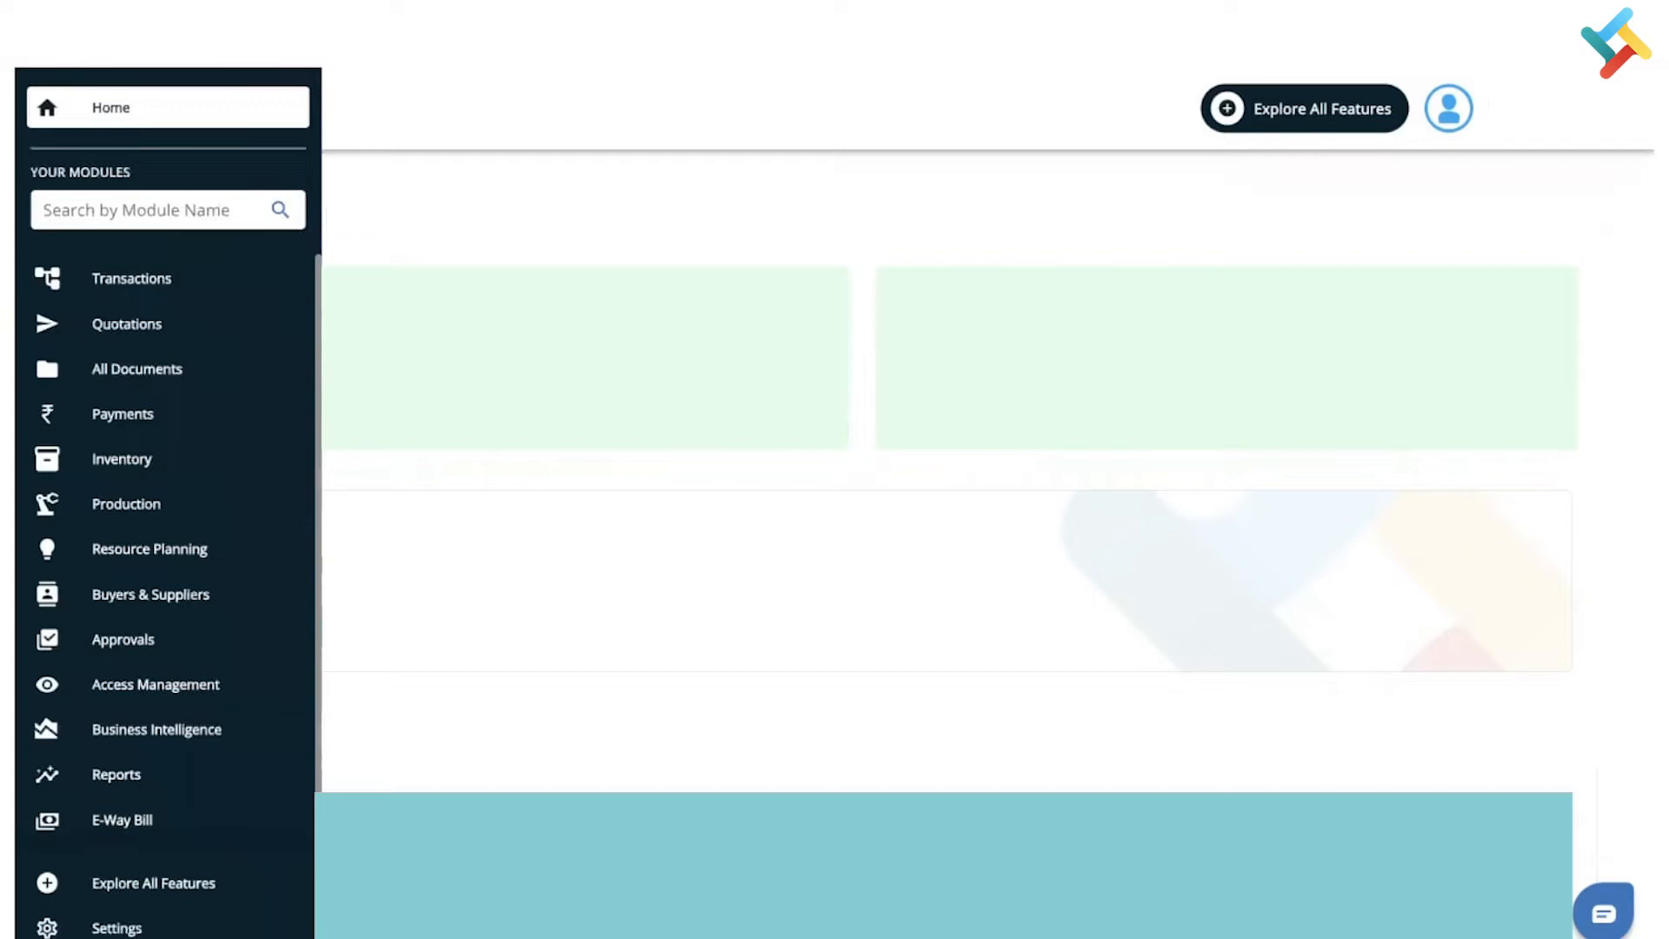
Go to the Inventory module listing Cashew Pack, Grey Wire and Raisins.
click(121, 457)
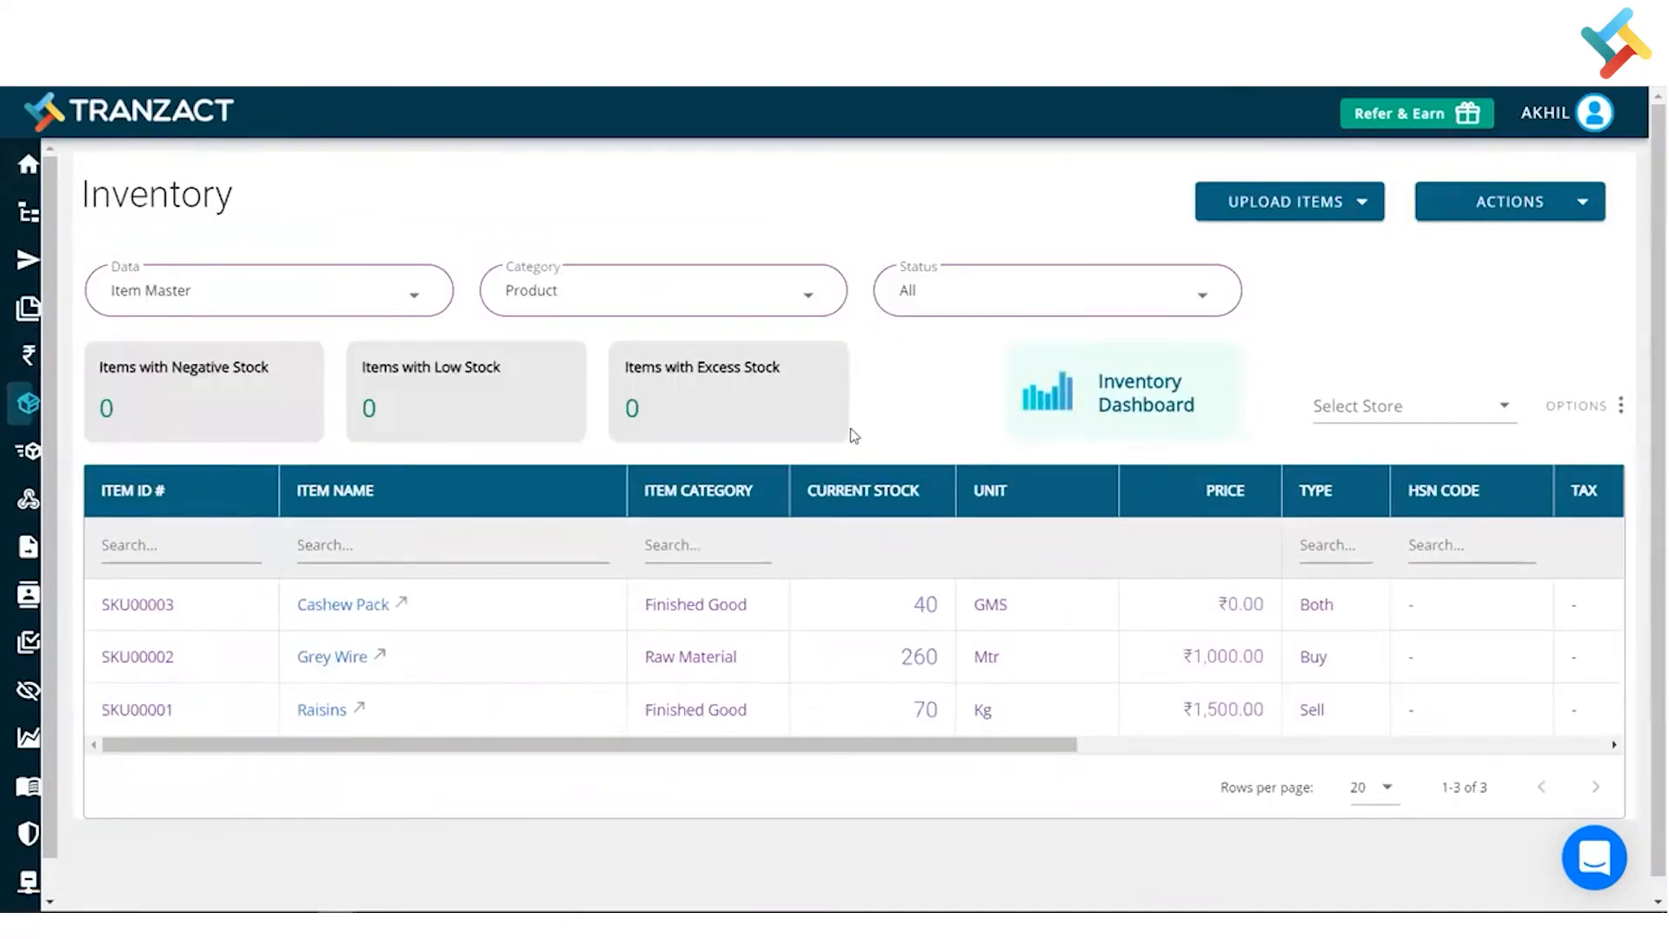
View Cashew Pack's Item Details (SKU00003, Finished Good, 40 total stock).
click(447, 544)
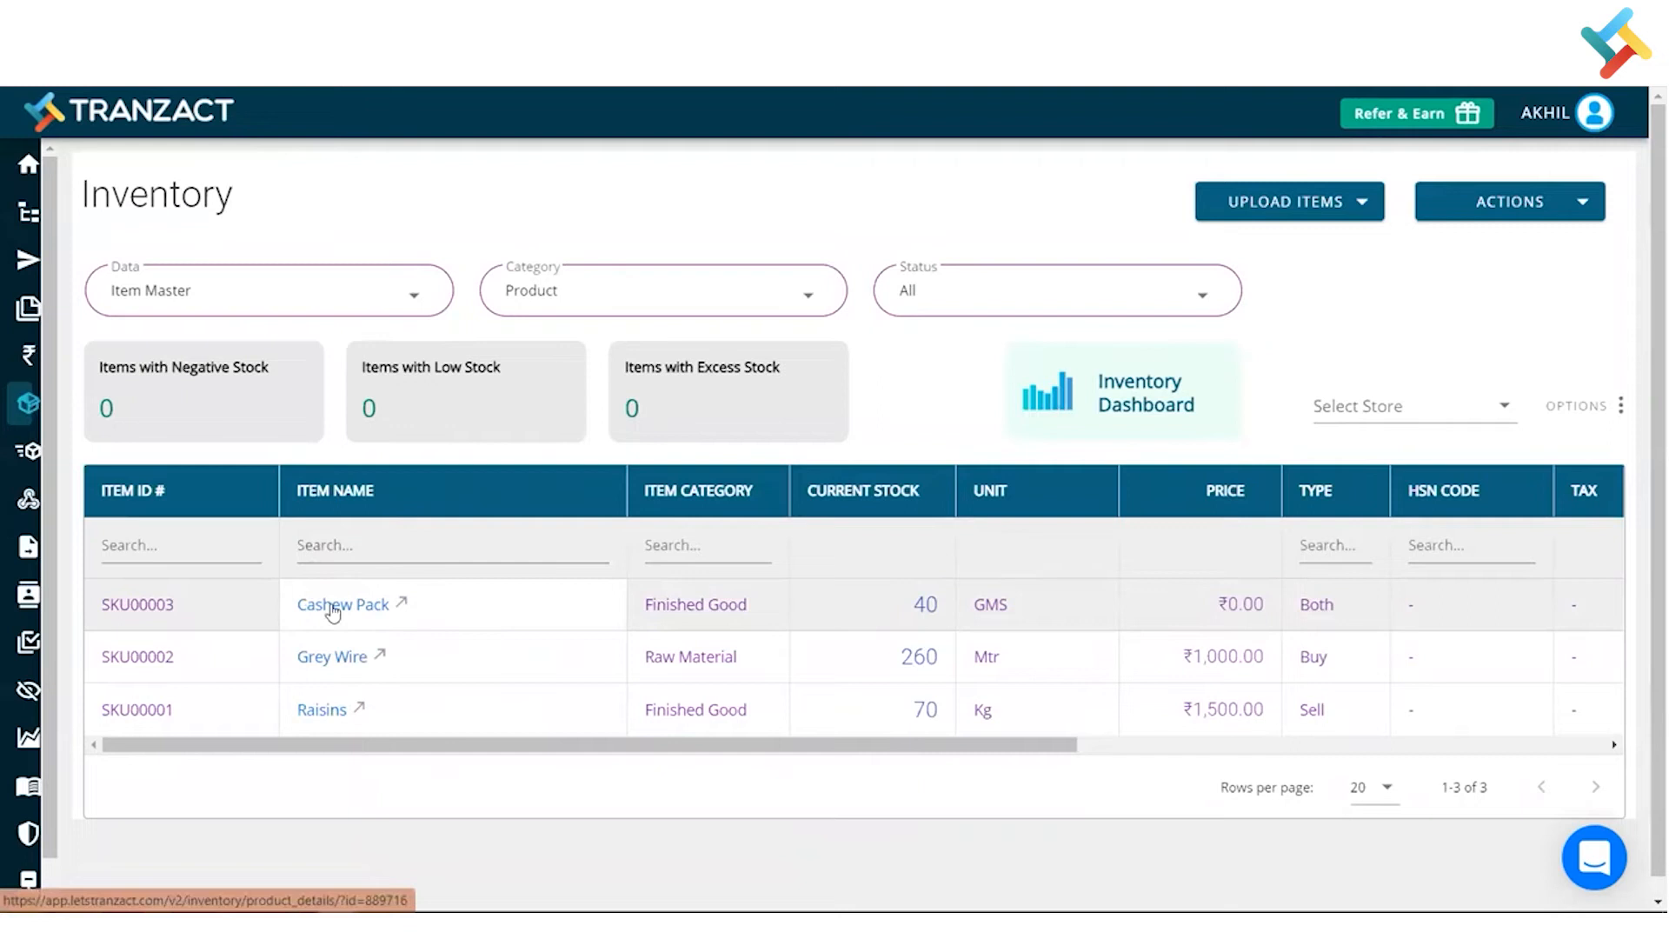
click(342, 603)
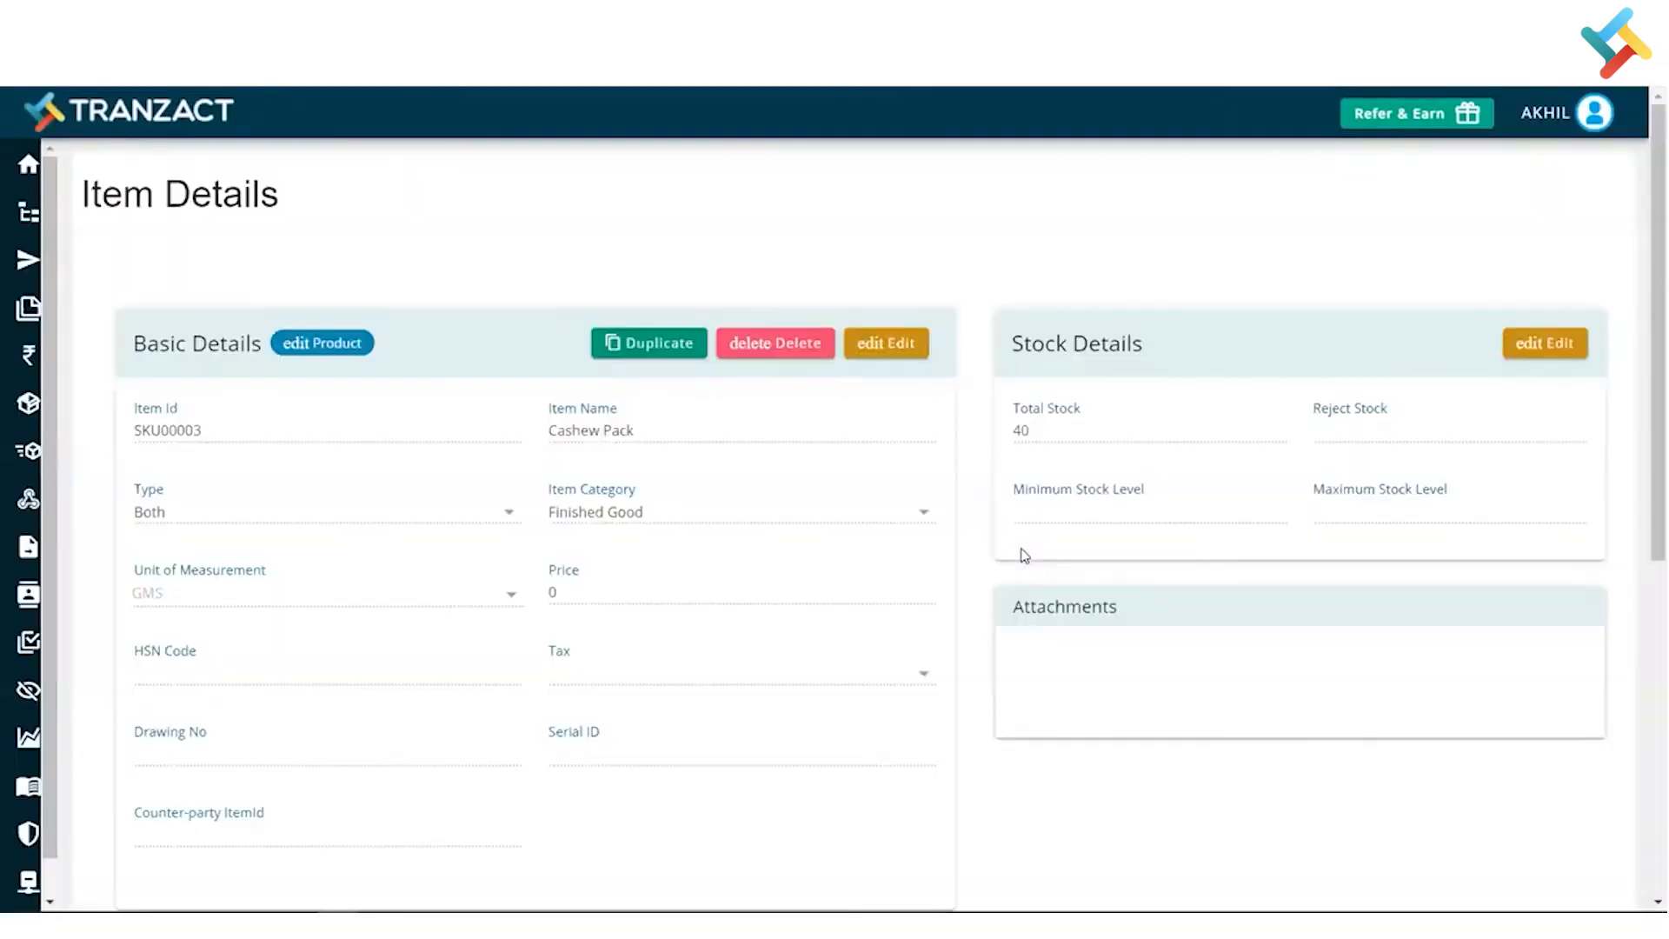
Scroll to the Inventory History showing the +50 inward document and -10 invoice entries.
scroll(down, 3)
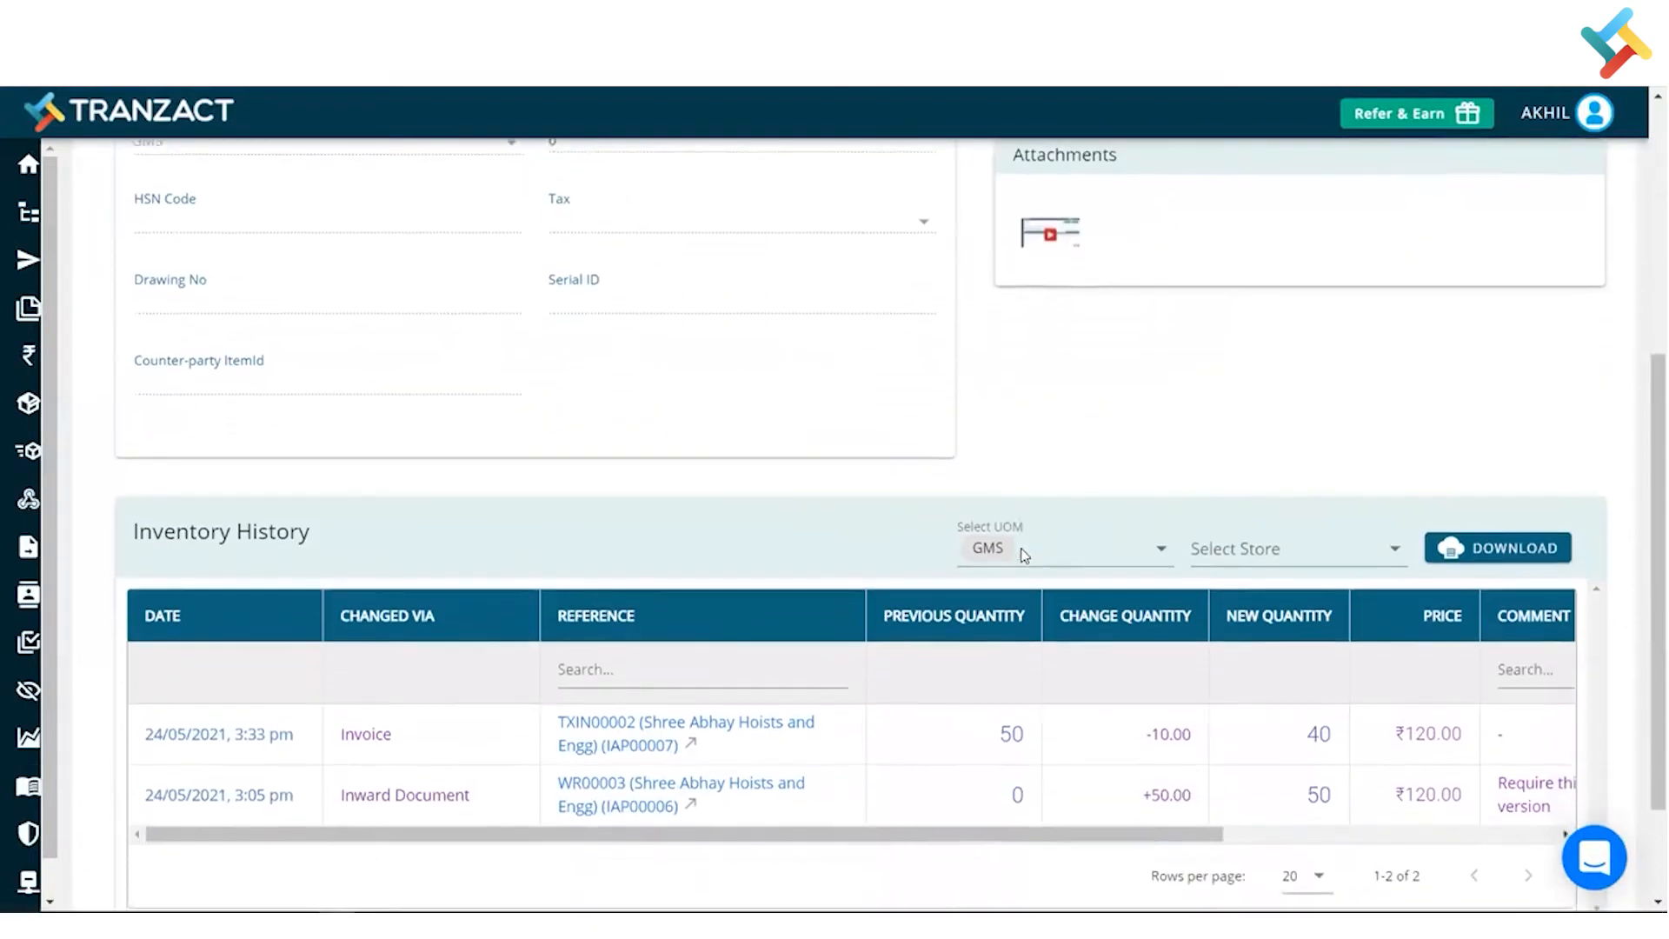
scroll(down, 3)
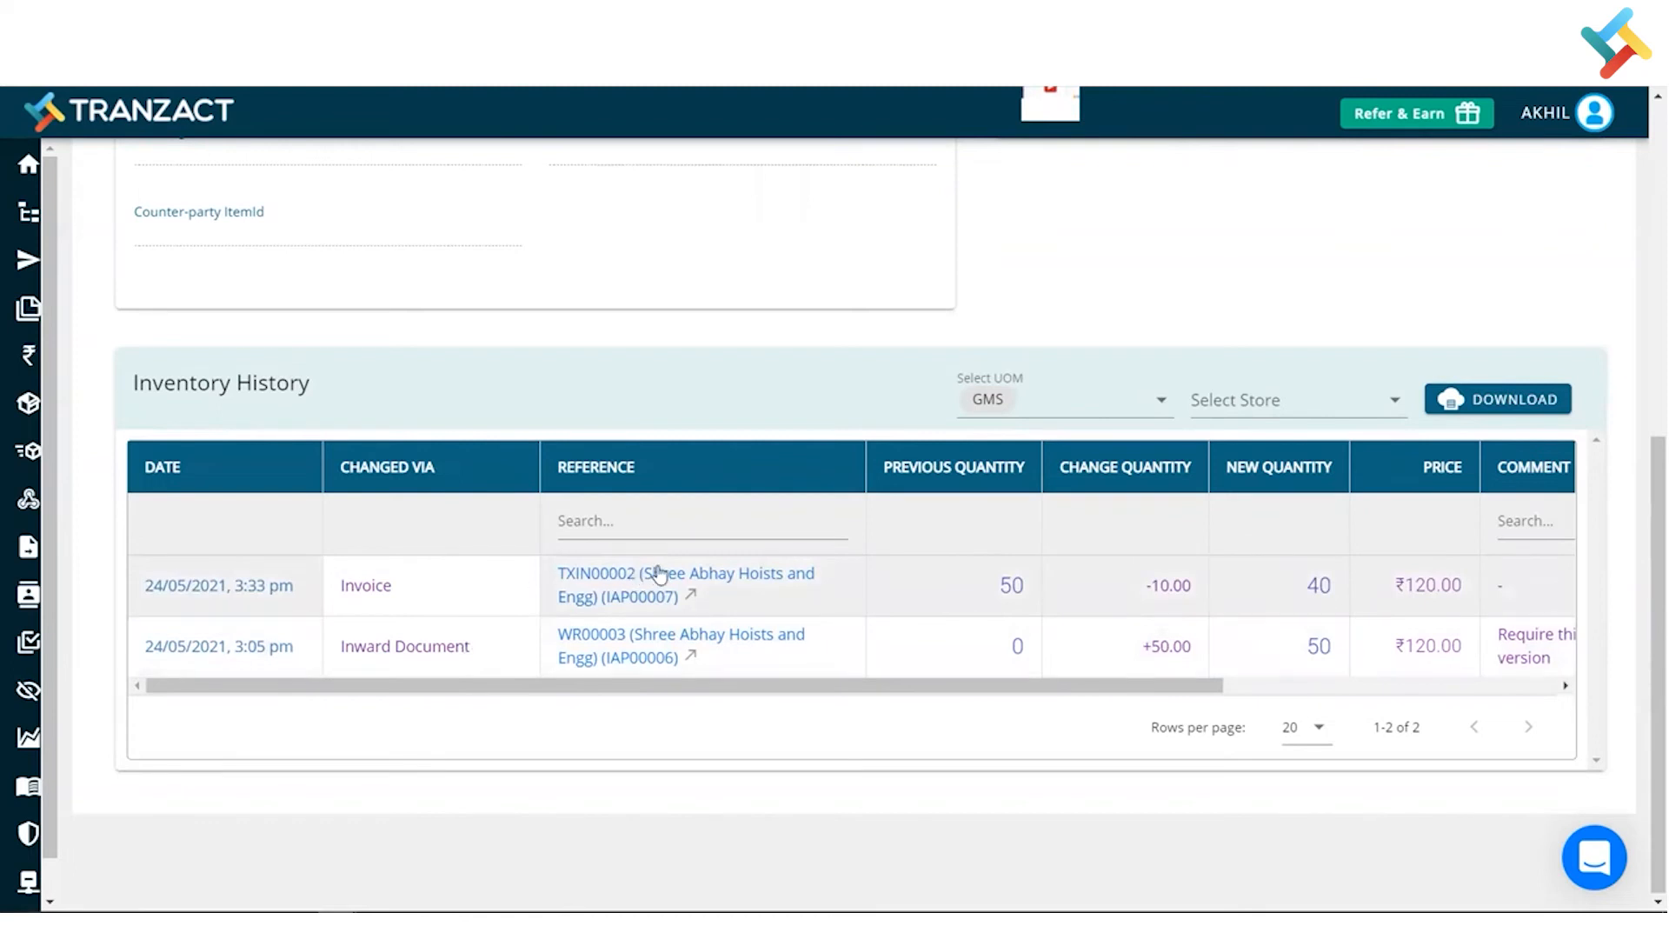
mouse_move(1075, 631)
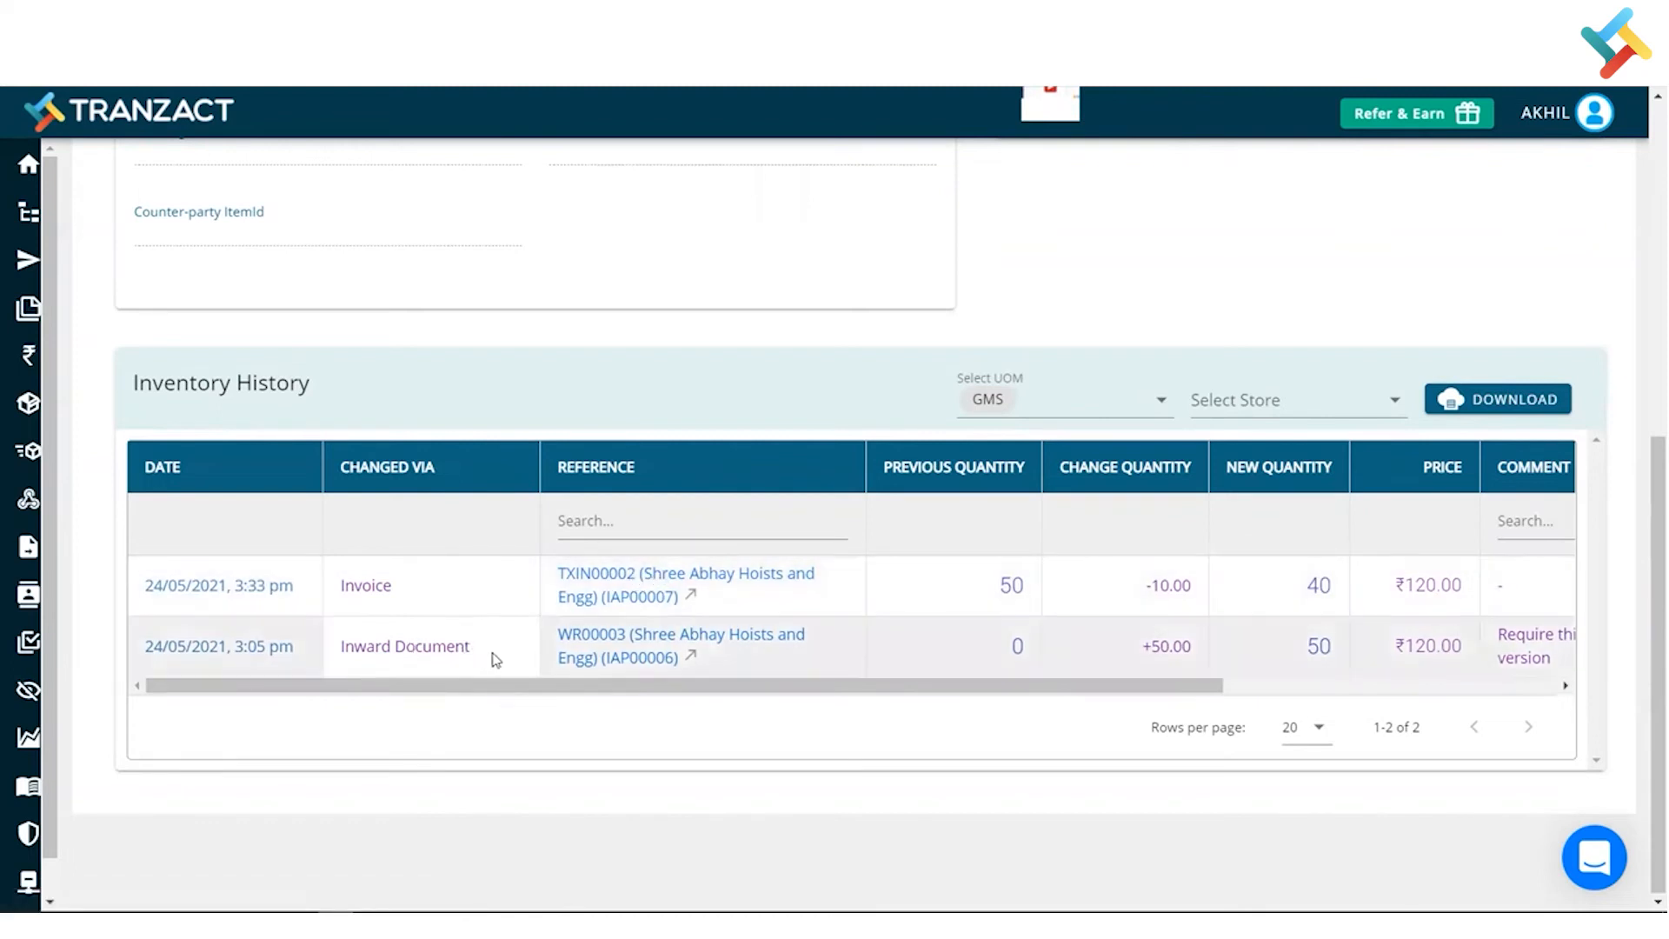
mouse_move(1074, 656)
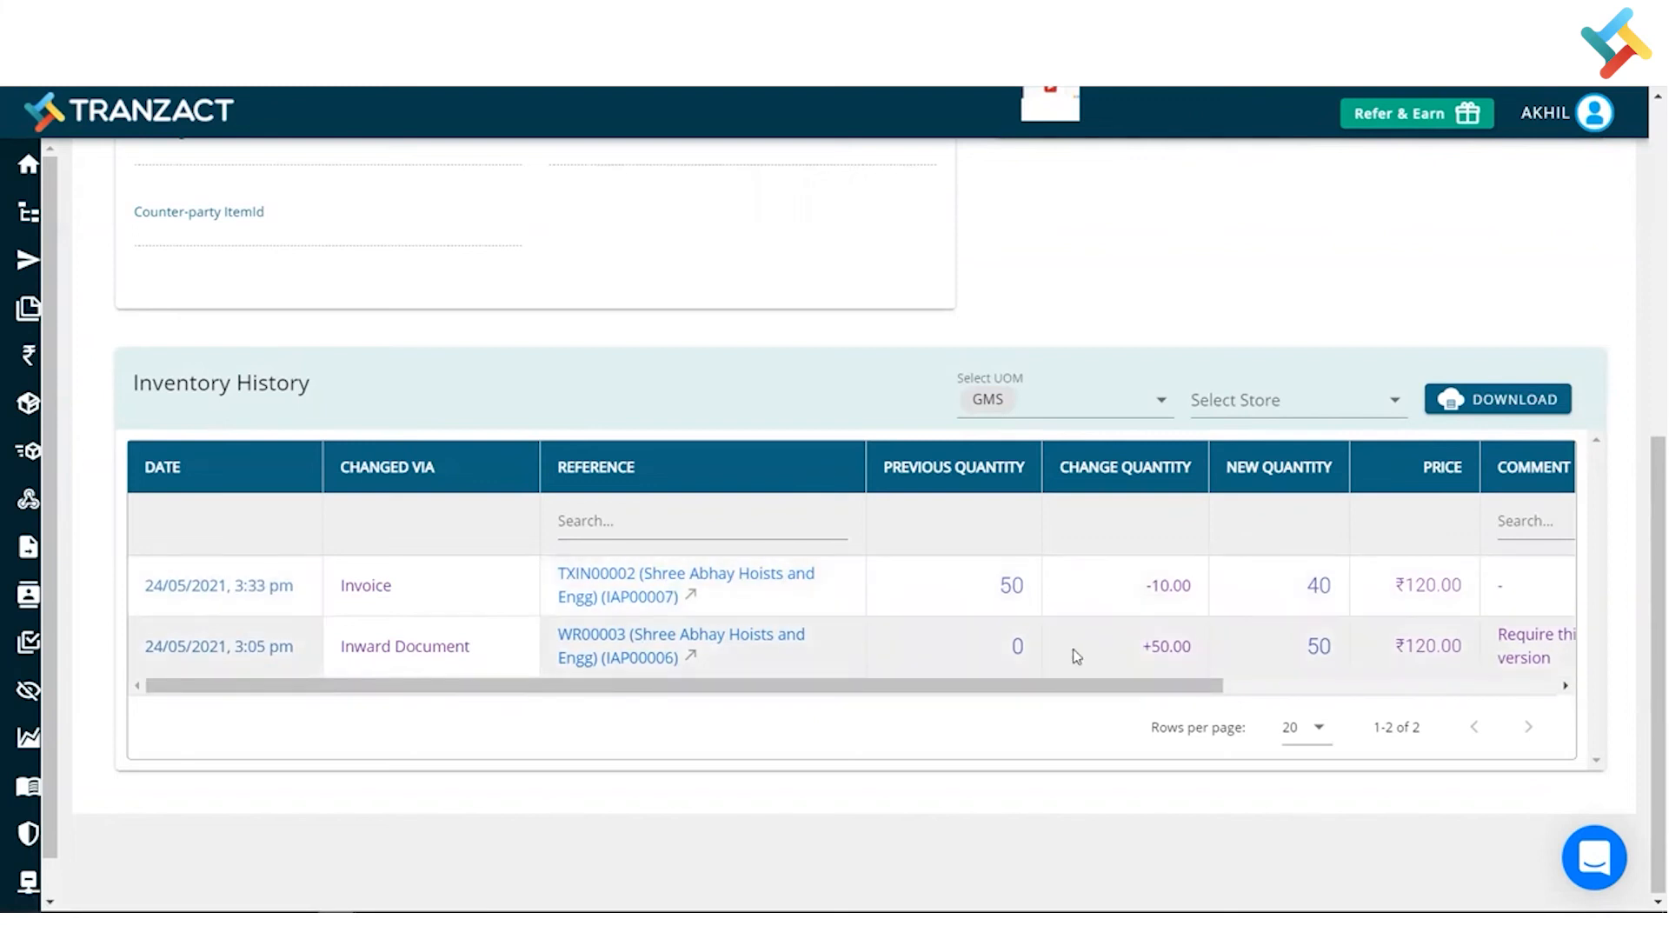
mouse_move(1028, 626)
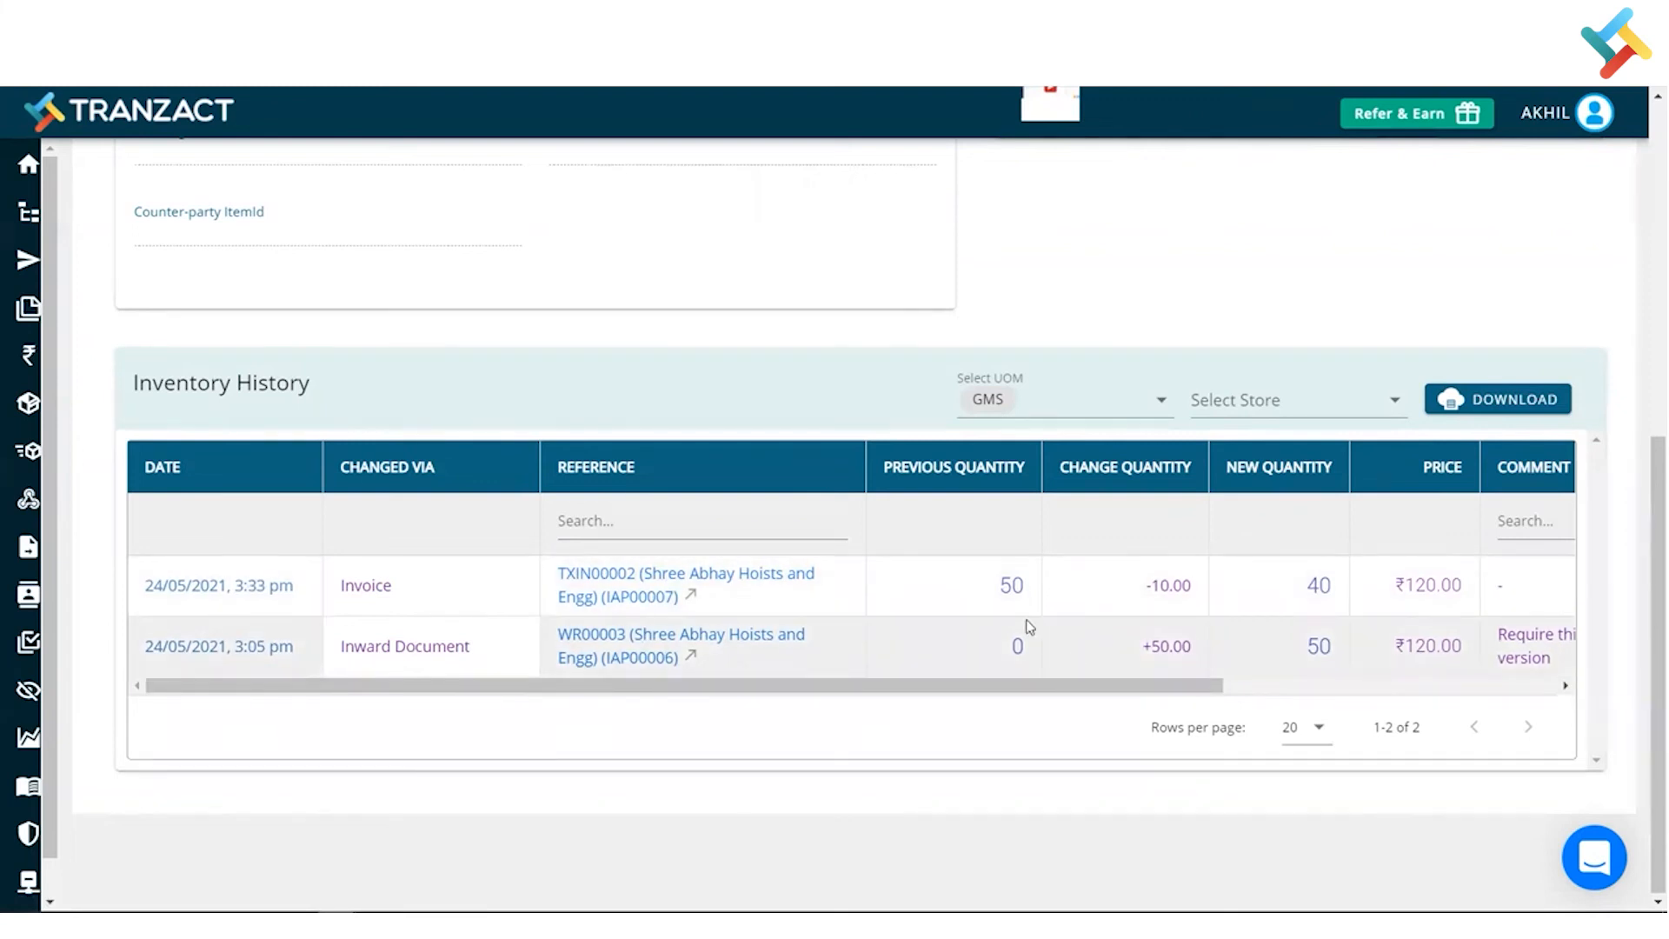